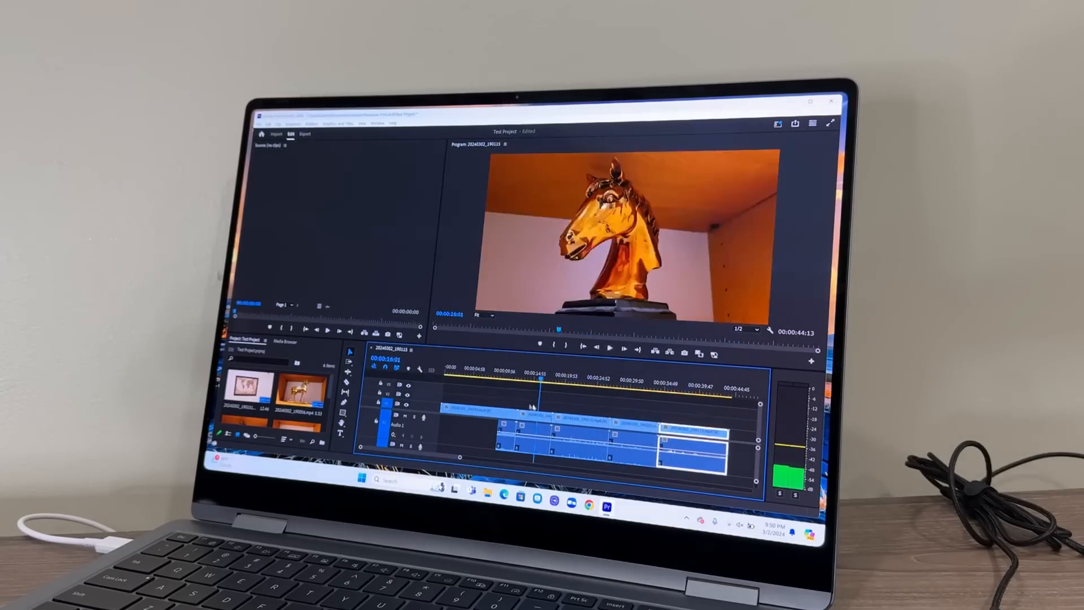
- Scrub the playhead across the stacked 4K horse-statue clips to preview them smoothly
{"action": "left_click", "coordinate": [470, 373]}
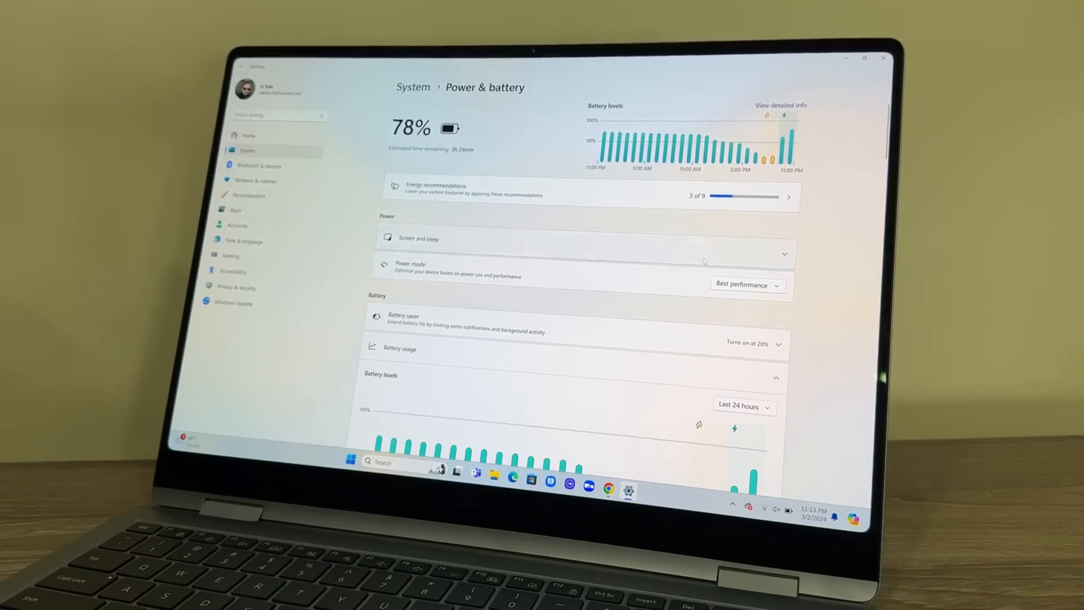
{"action": "mouse_move", "coordinate": [848, 270]}
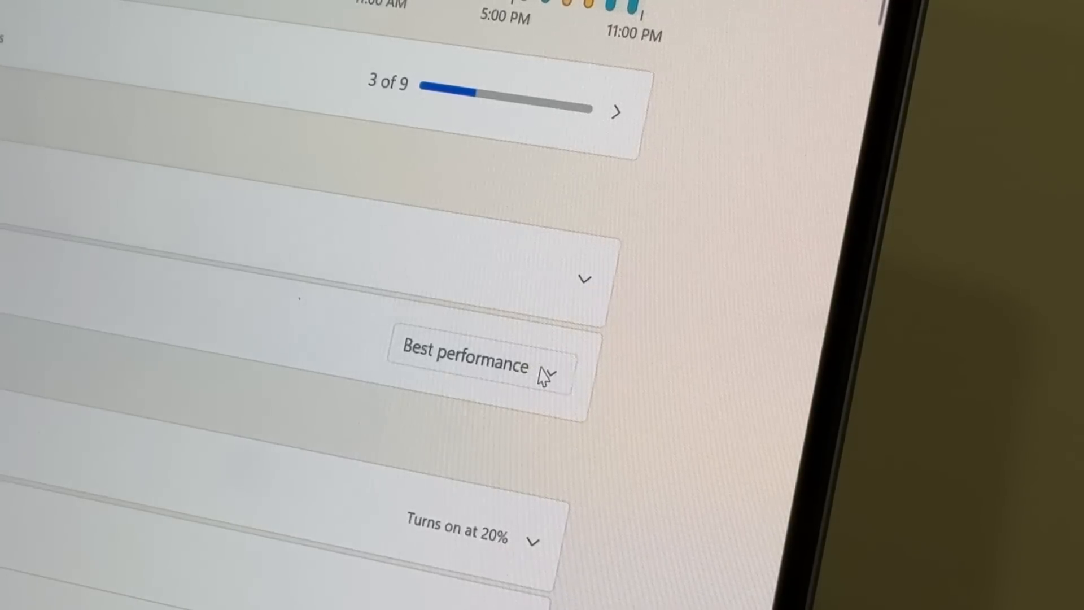
{"action": "left_click", "coordinate": [462, 365]}
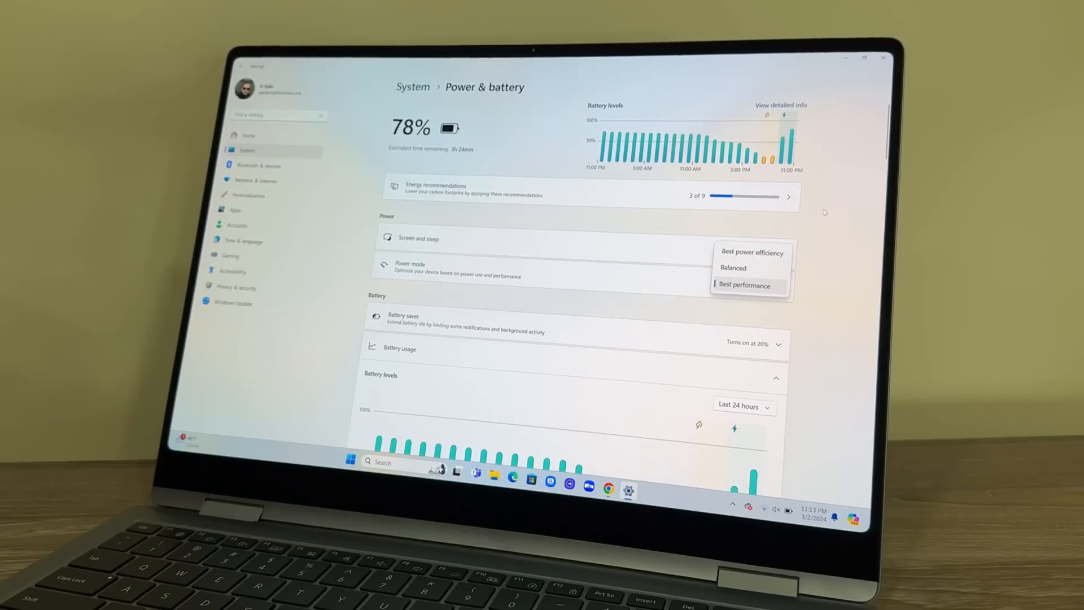
{"action": "left_click", "coordinate": [745, 284]}
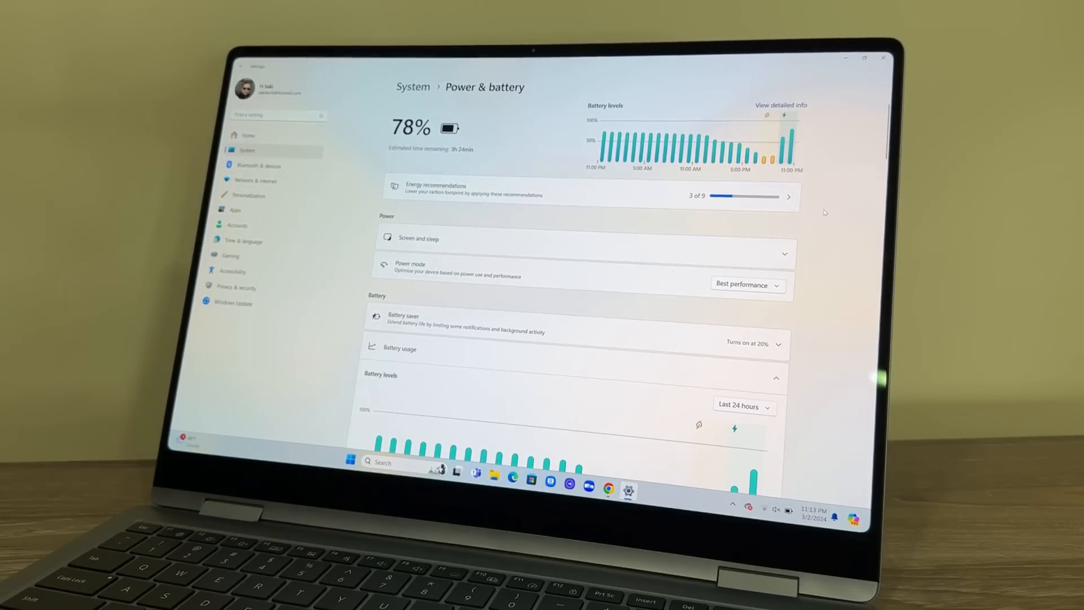